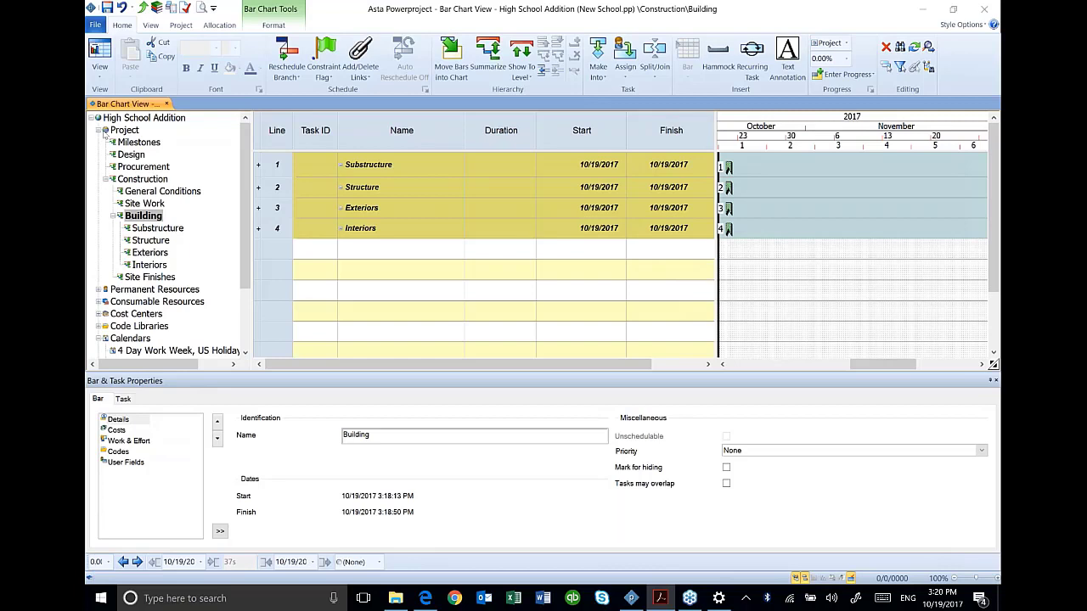
{"action": "mouse_move", "coordinate": [104, 136]}
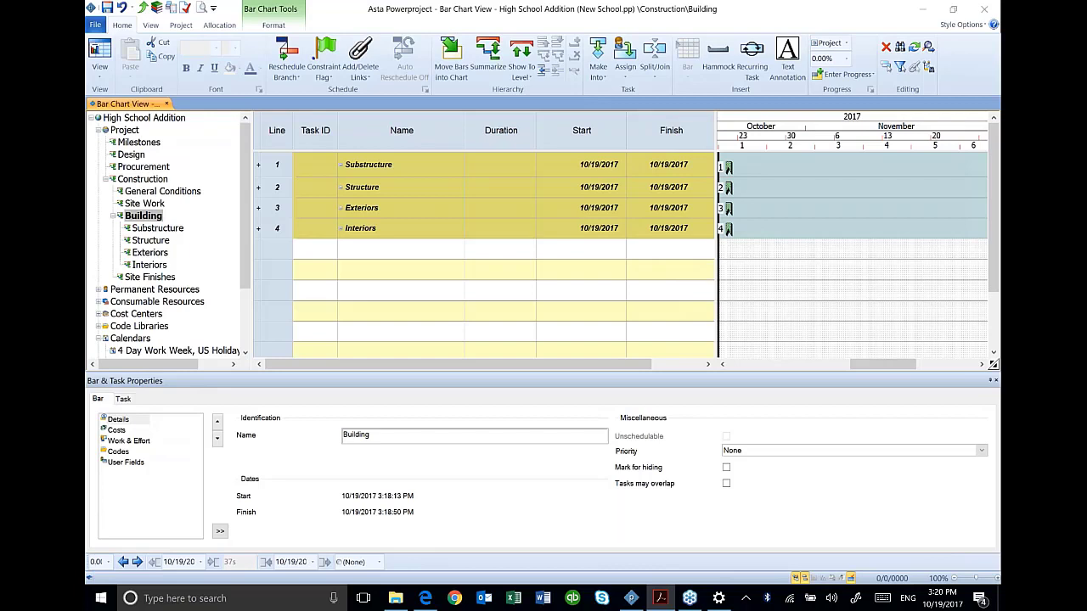
- Review the High School Addition summary, then move into the empty Milestones section
{"action": "left_click", "coordinate": [142, 142]}
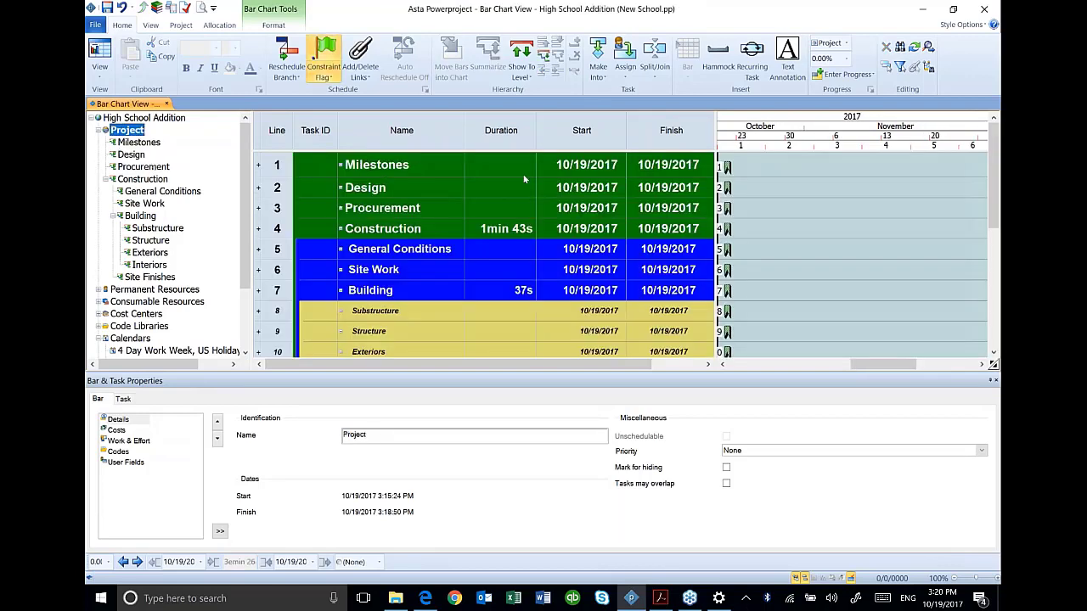
{"action": "left_click", "coordinate": [377, 160]}
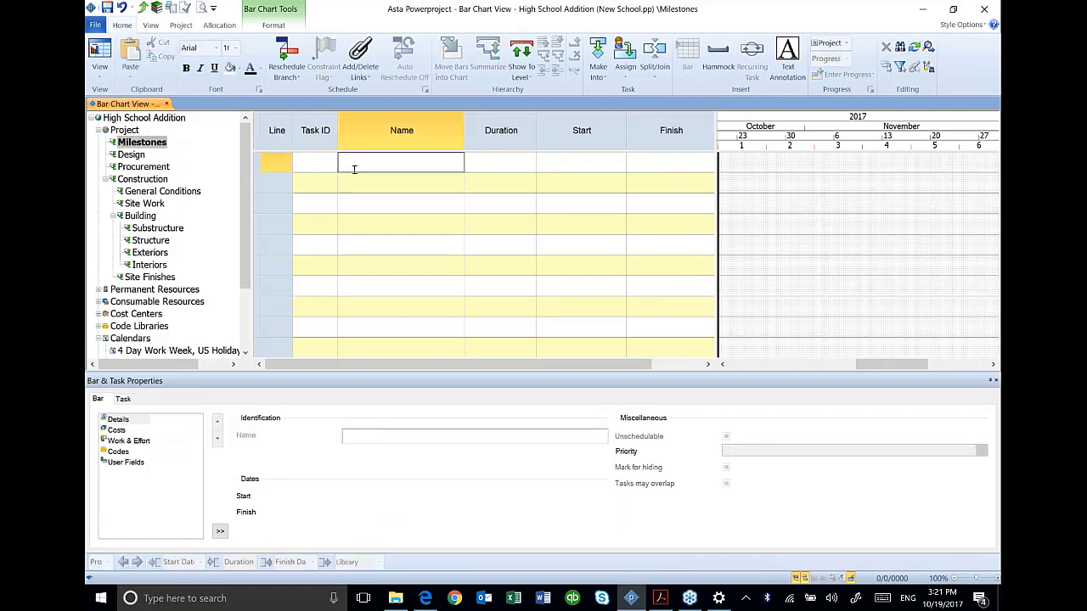
- Enter Notice to Proceed and Substantial Completion milestones, then move to the Design section
{"action": "type", "text": "Notice to Proceed"}
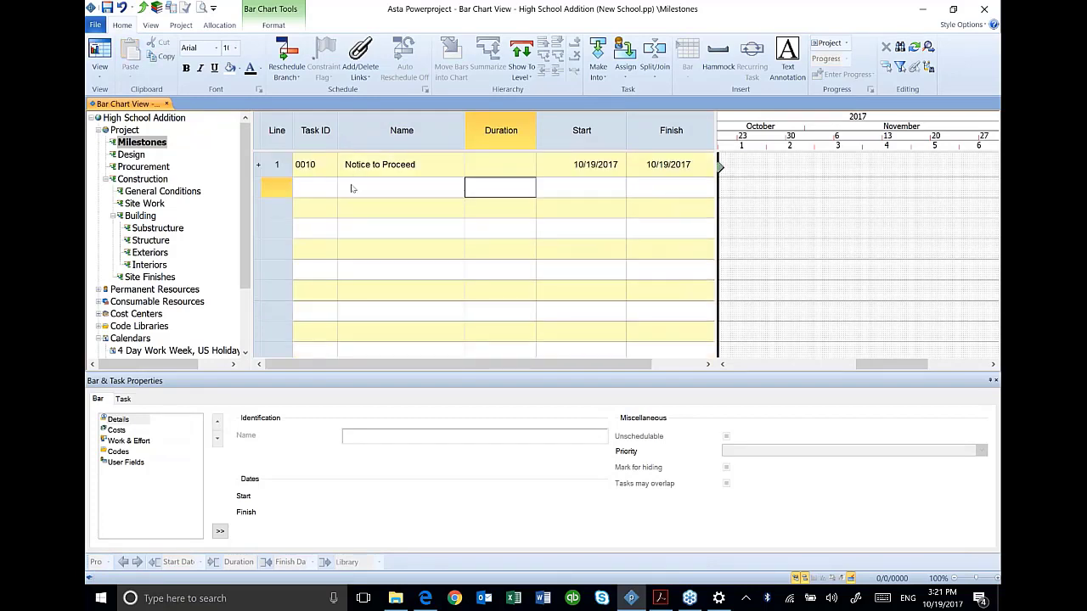
{"action": "type", "text": "Substantial Completion"}
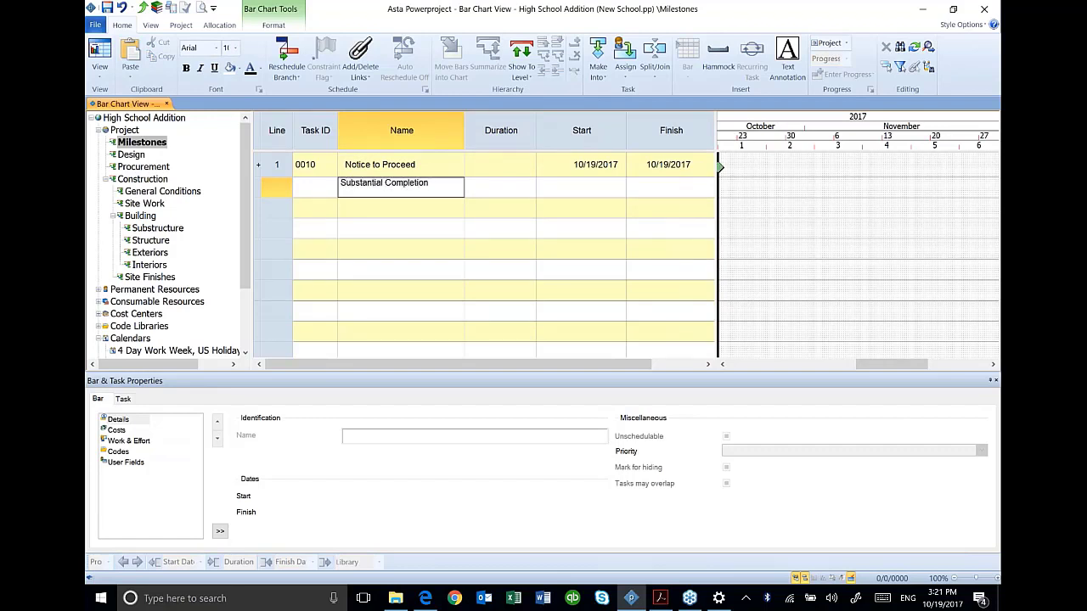
{"action": "left_click", "coordinate": [499, 187]}
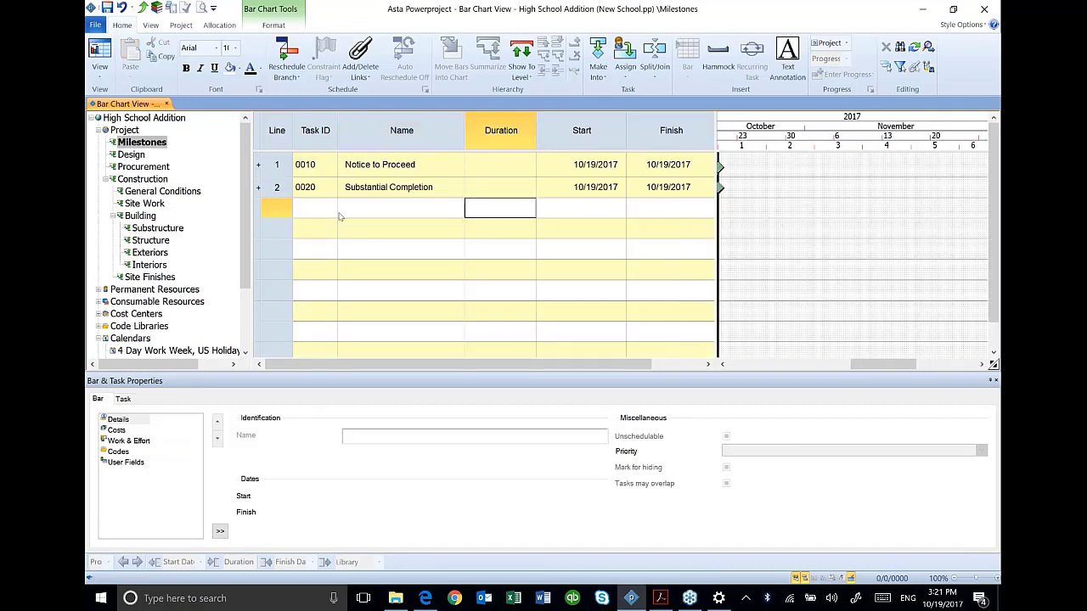
{"action": "mouse_move", "coordinate": [394, 197]}
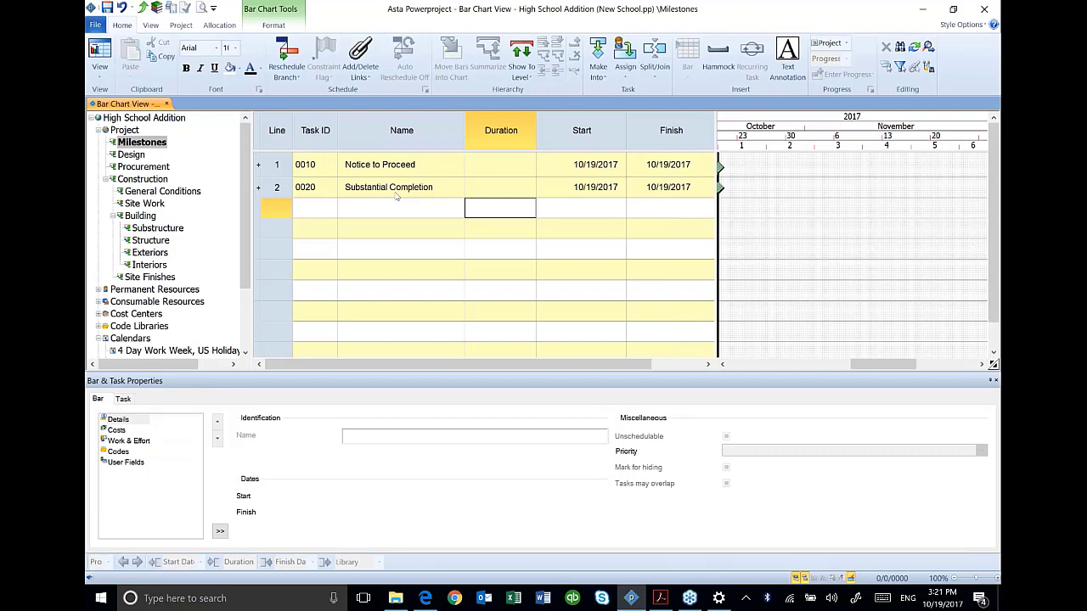
{"action": "mouse_move", "coordinate": [140, 248]}
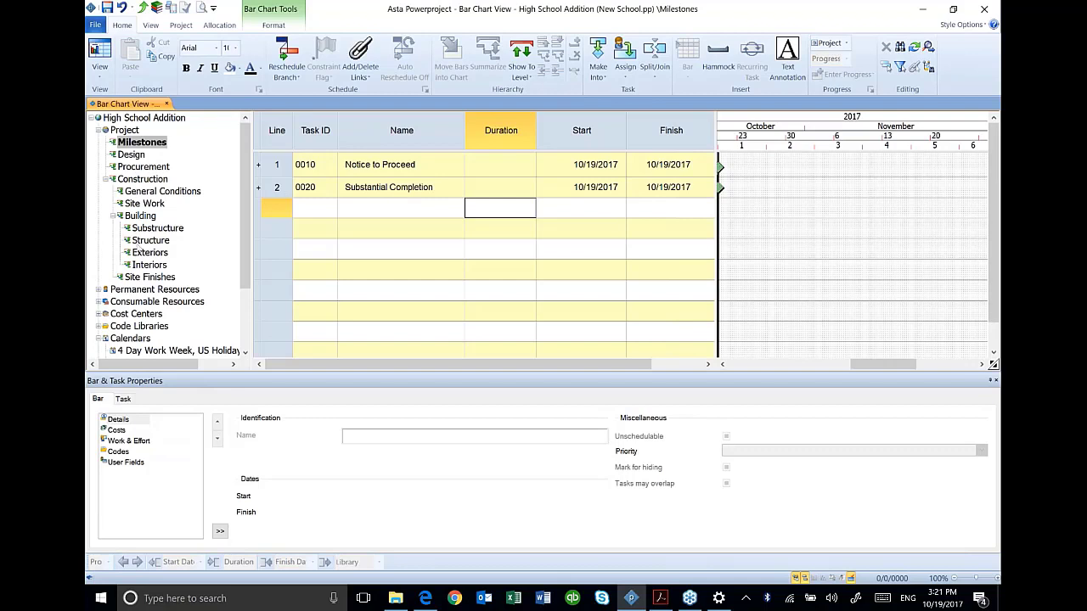
{"action": "left_click", "coordinate": [132, 155]}
{"action": "type", "text": "Prepare Final De"}
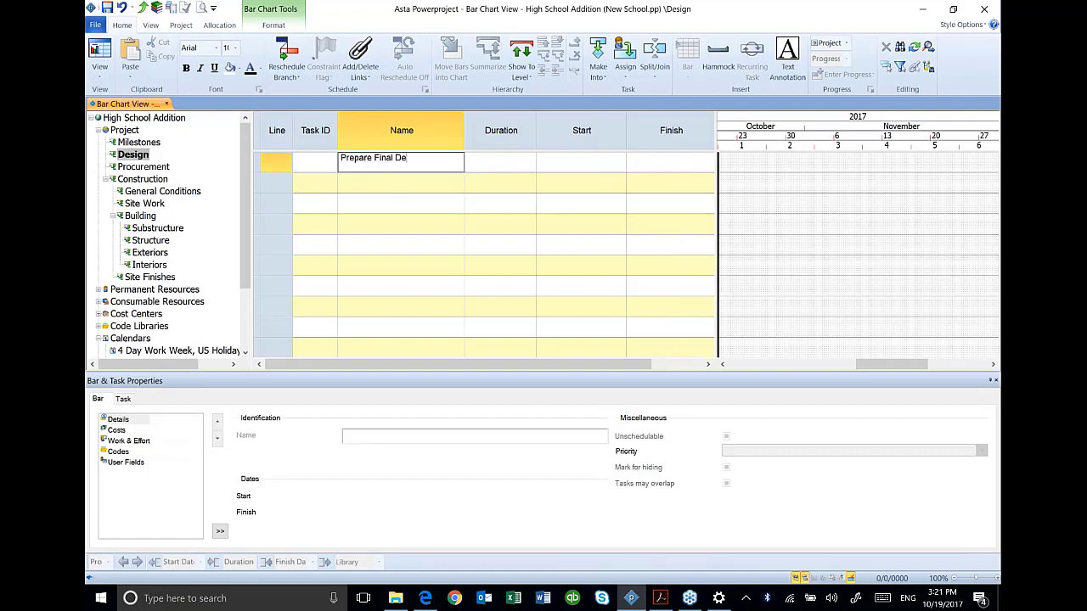
- Enter Submittals under Procurement and give Prepare Final Design under Design a 10-day duration
{"action": "left_click", "coordinate": [146, 167]}
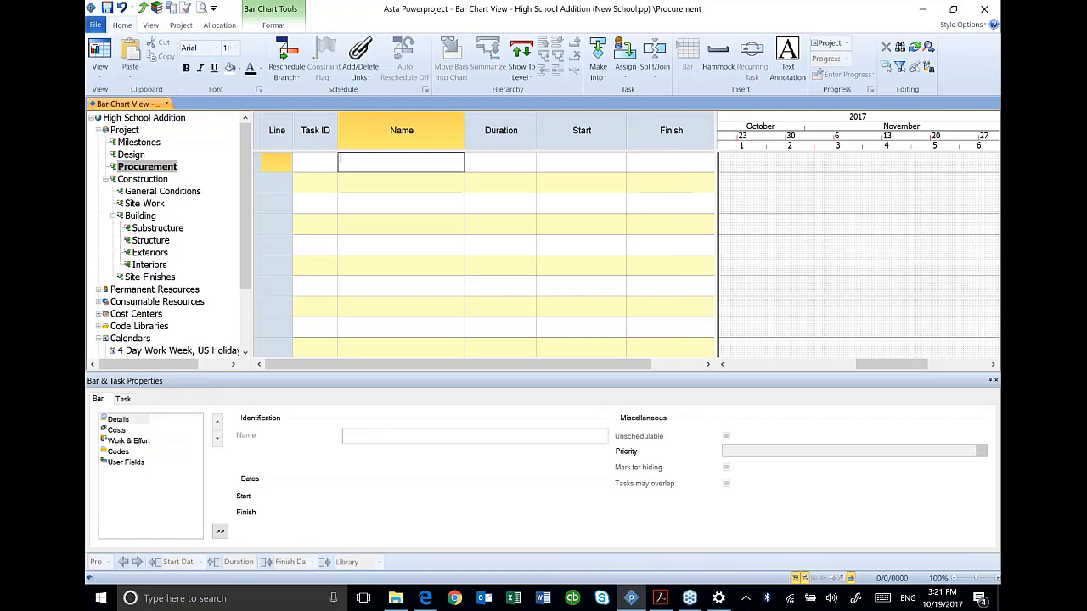
{"action": "type", "text": "Submittal"}
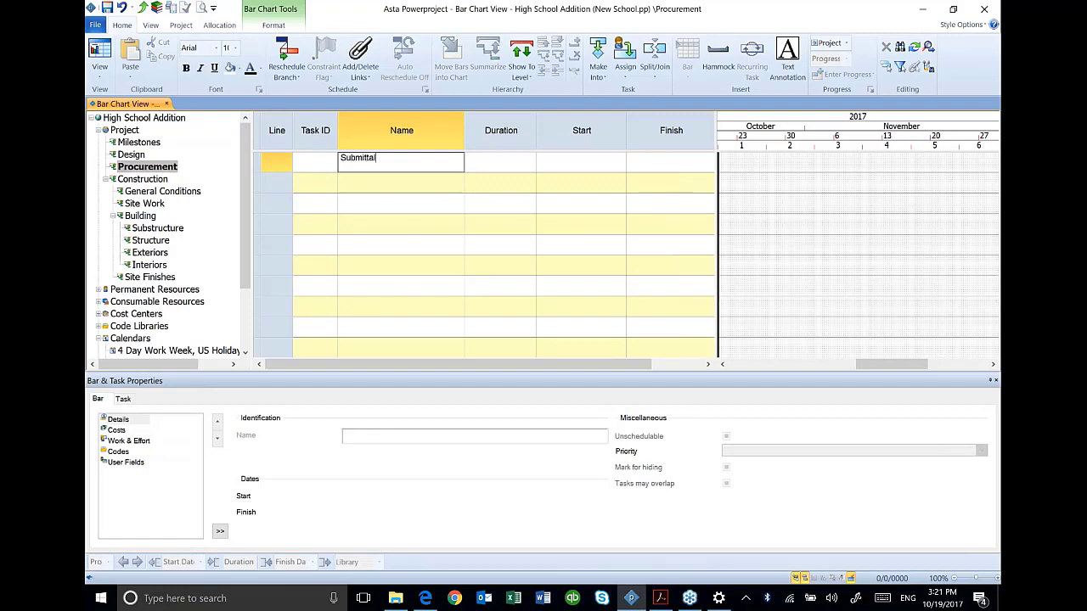
{"action": "type", "text": "s"}
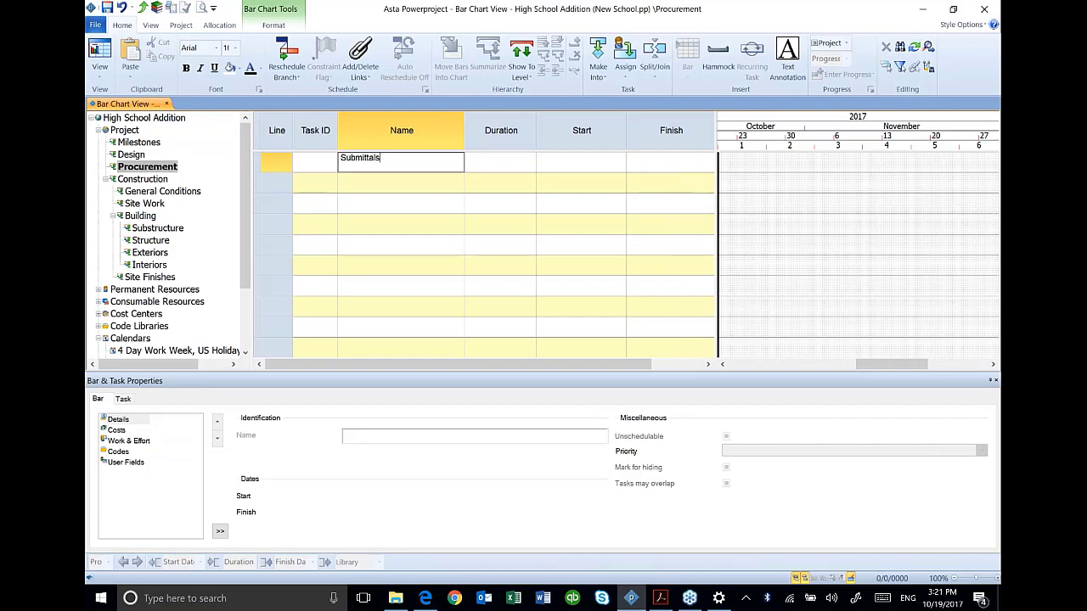
{"action": "left_click", "coordinate": [131, 155]}
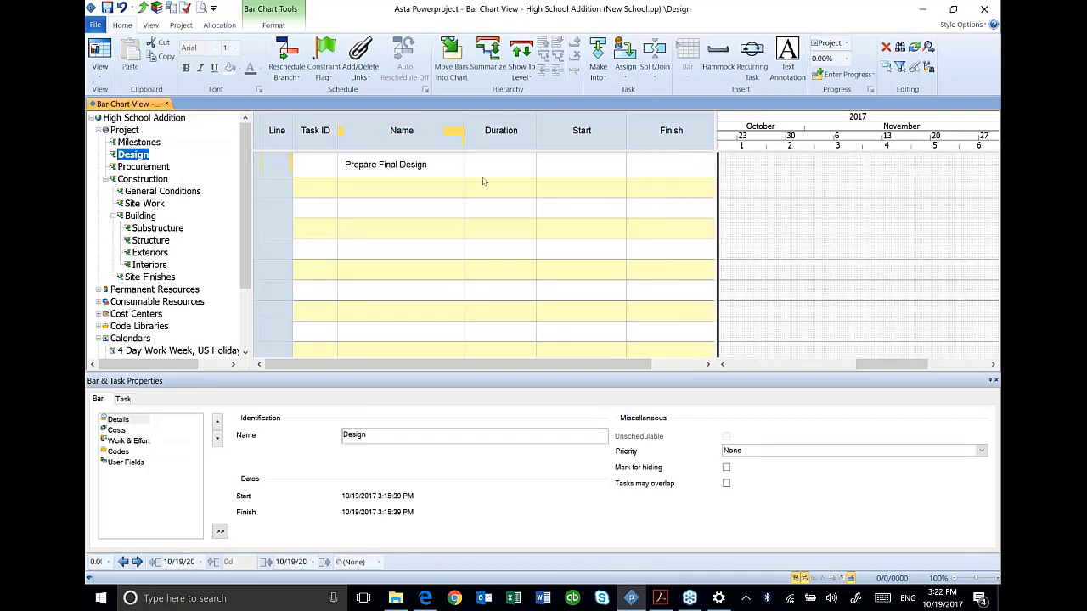
{"action": "left_click", "coordinate": [500, 163]}
{"action": "type", "text": "10d"}
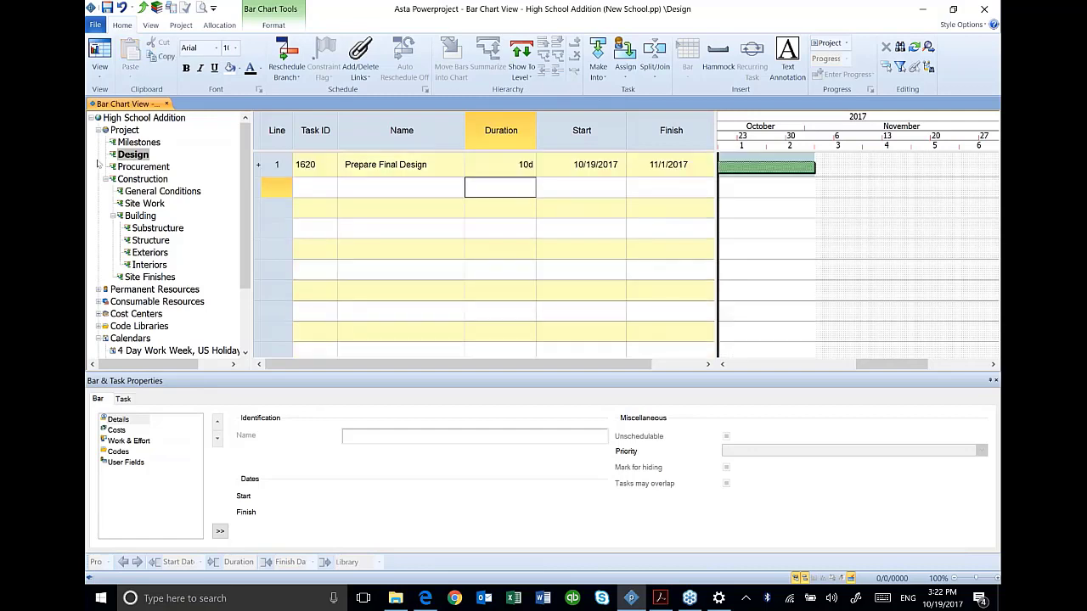
{"action": "left_click", "coordinate": [142, 166]}
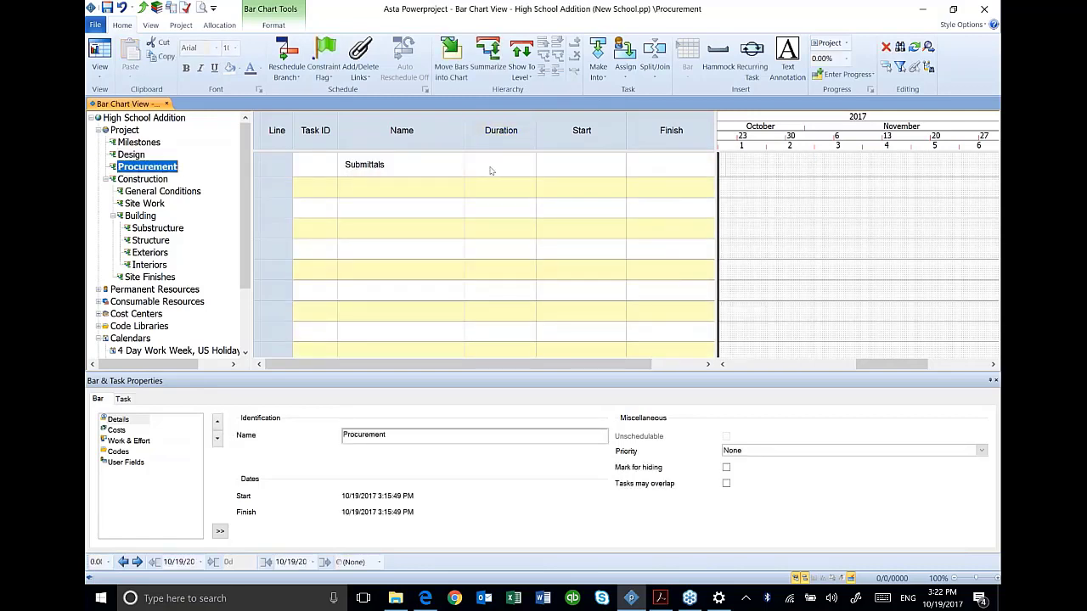
{"action": "mouse_move", "coordinate": [438, 173]}
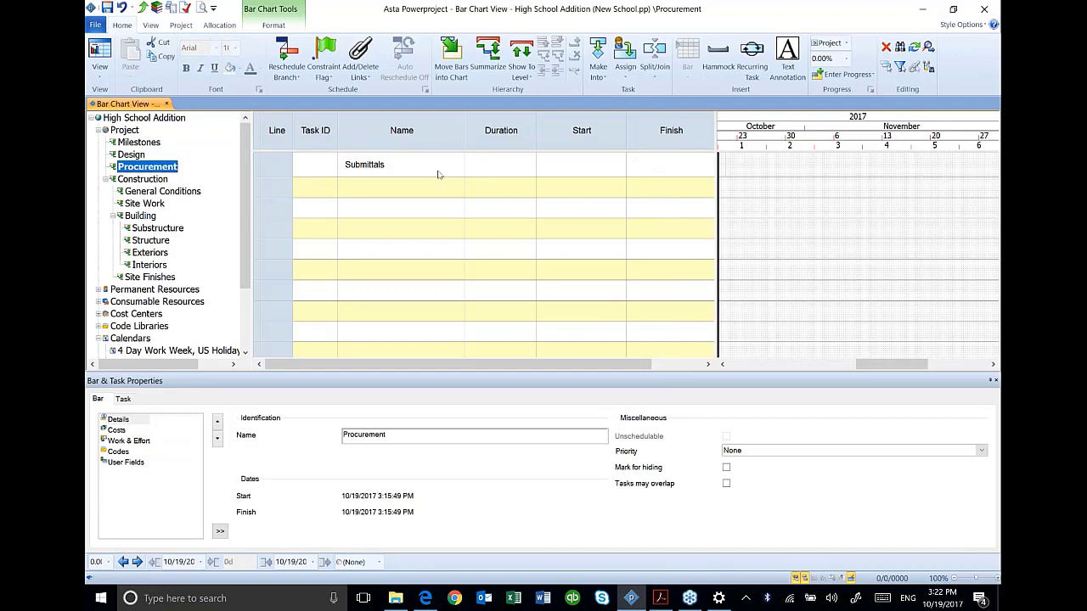
{"action": "left_click", "coordinate": [499, 163]}
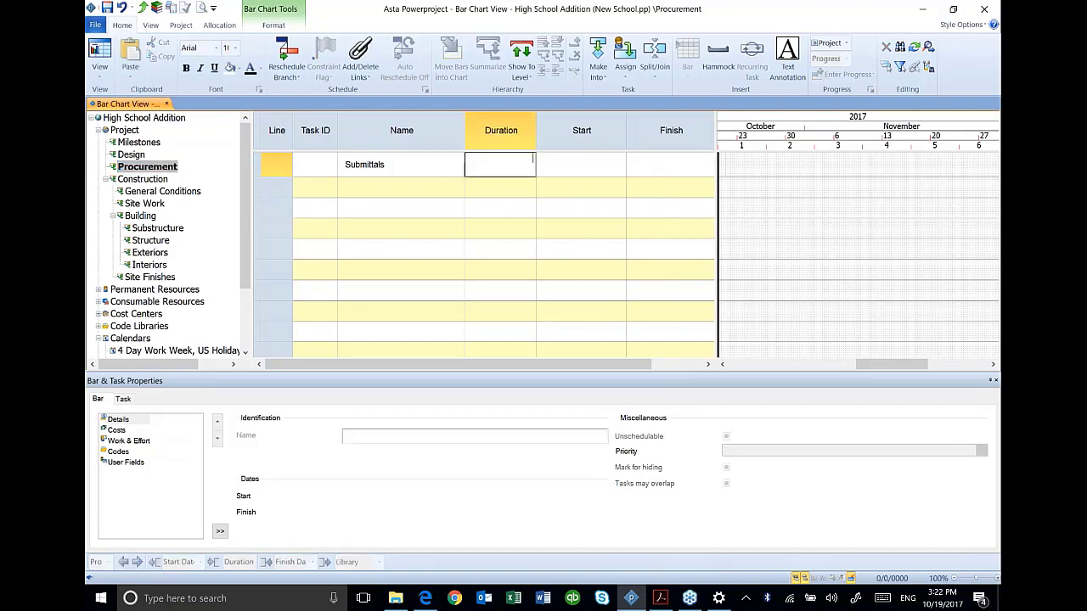
- Under General Conditions enter Mobilization, Trailer Setup and Fencing and Final Clean with their durations
{"action": "left_click", "coordinate": [168, 191]}
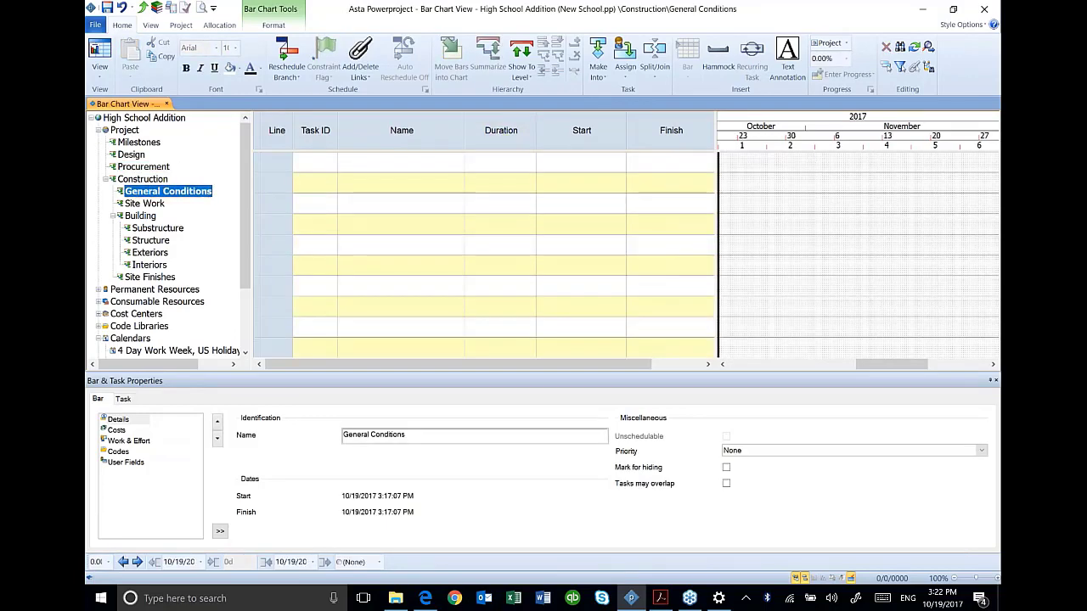
{"action": "type", "text": "Mobilization"}
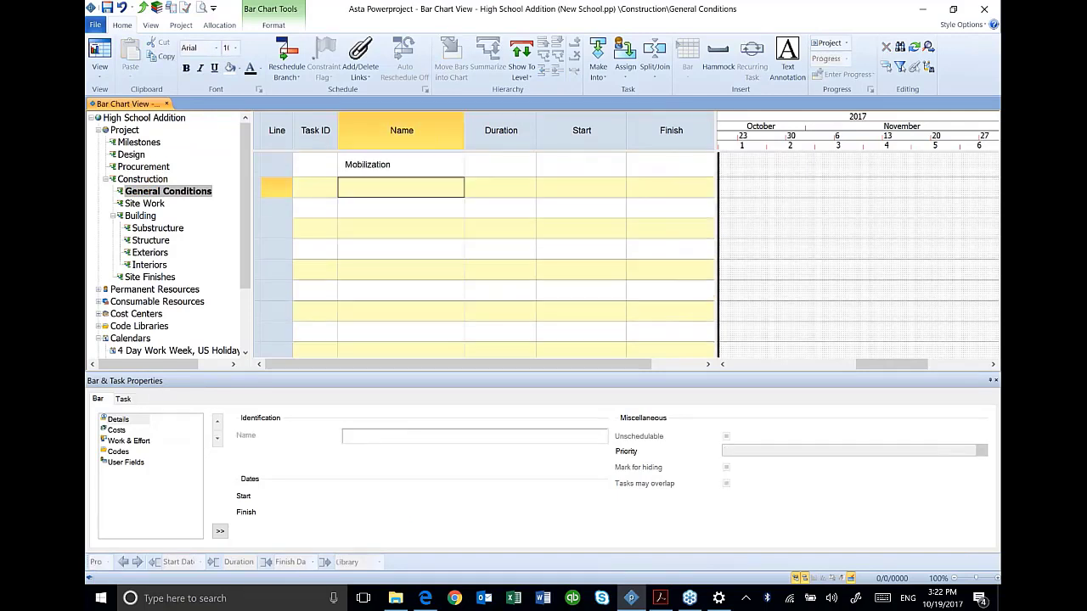
{"action": "type", "text": "Trailer Setup and Fencing"}
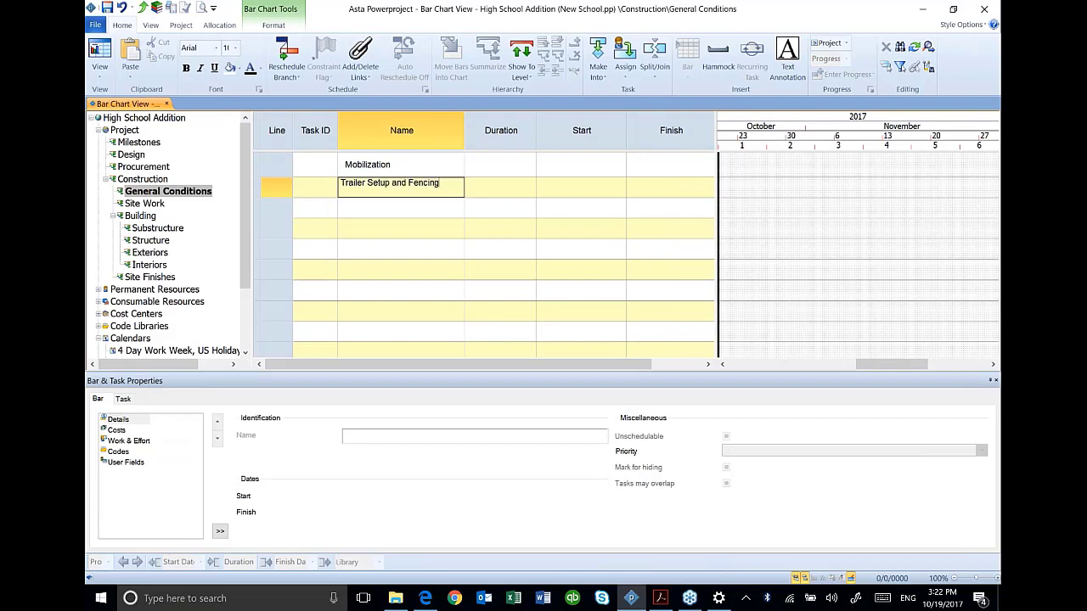
{"action": "type", "text": "Final Clean"}
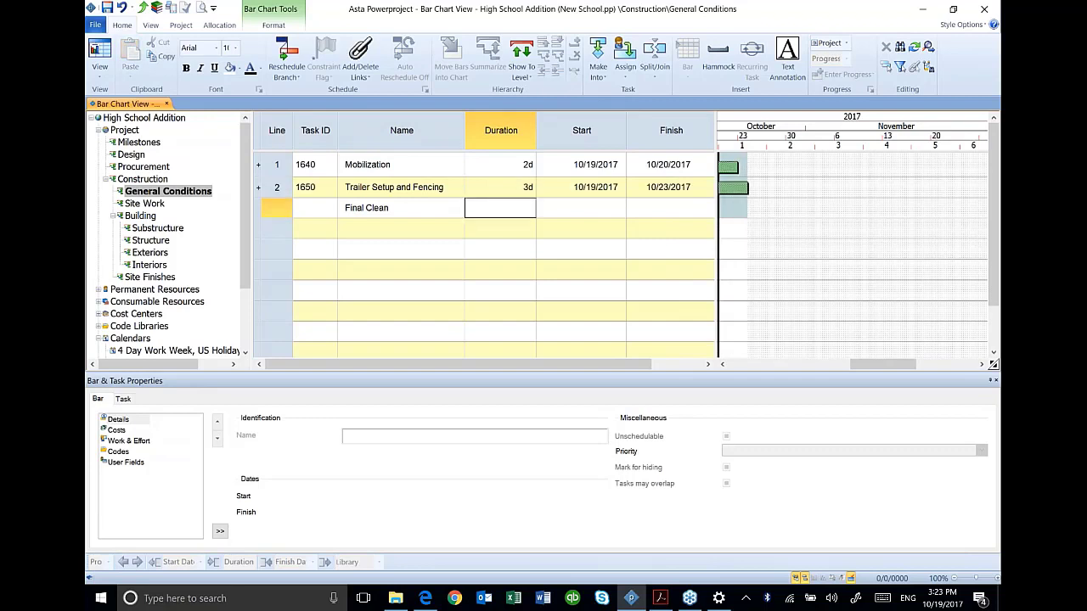
{"action": "type", "text": "5d"}
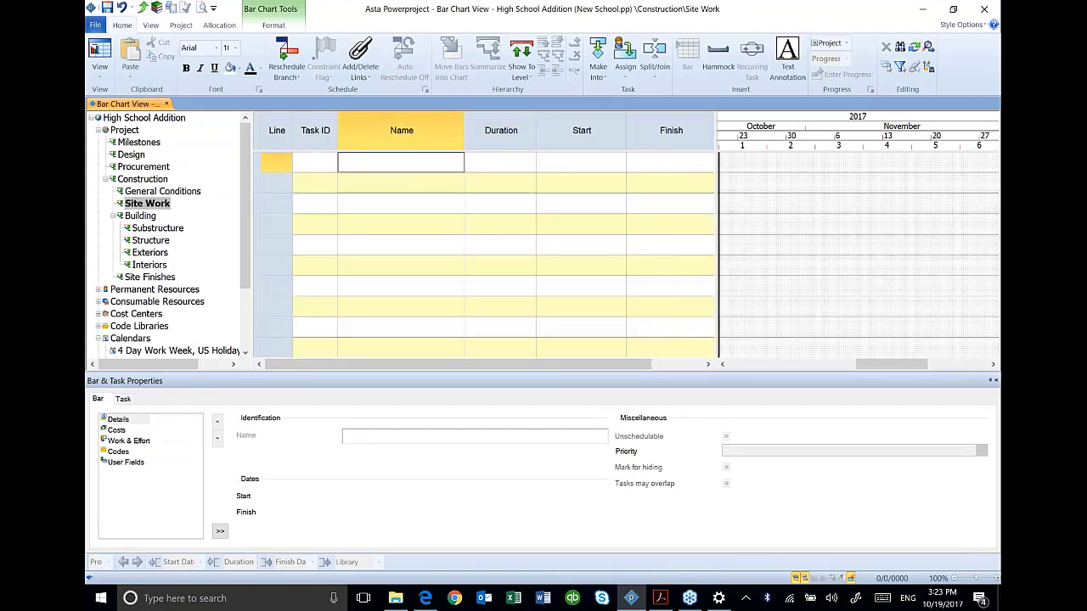
- Enter Survey and Staking and Excavate and Grade under Site Work with a 2-day duration
{"action": "type", "text": "Survey and Staking"}
{"action": "left_click", "coordinate": [401, 185]}
{"action": "type", "text": "Excavate and Grade"}
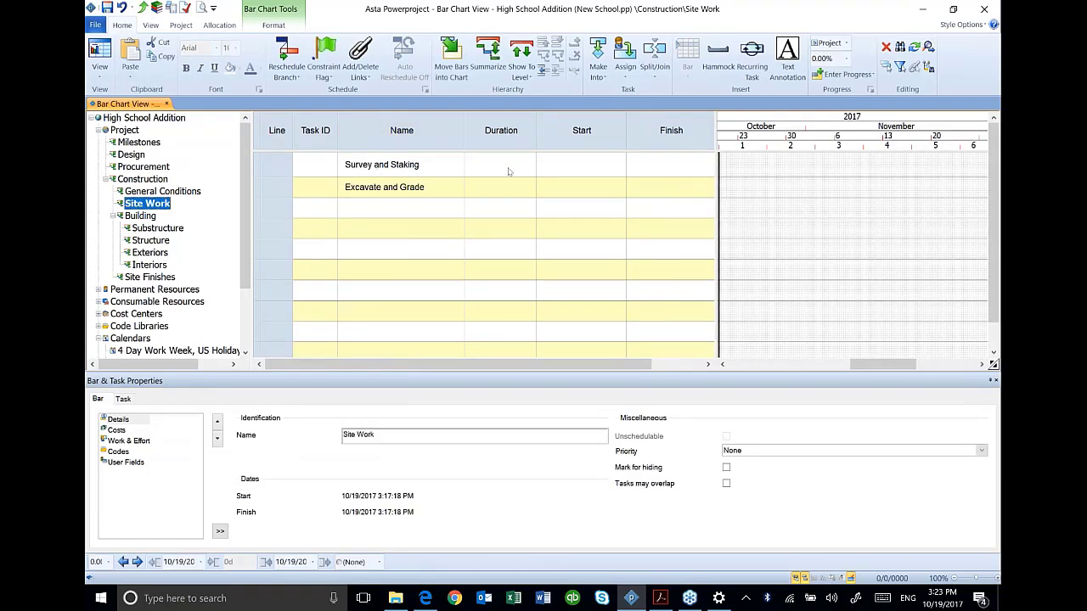
{"action": "left_click", "coordinate": [499, 163]}
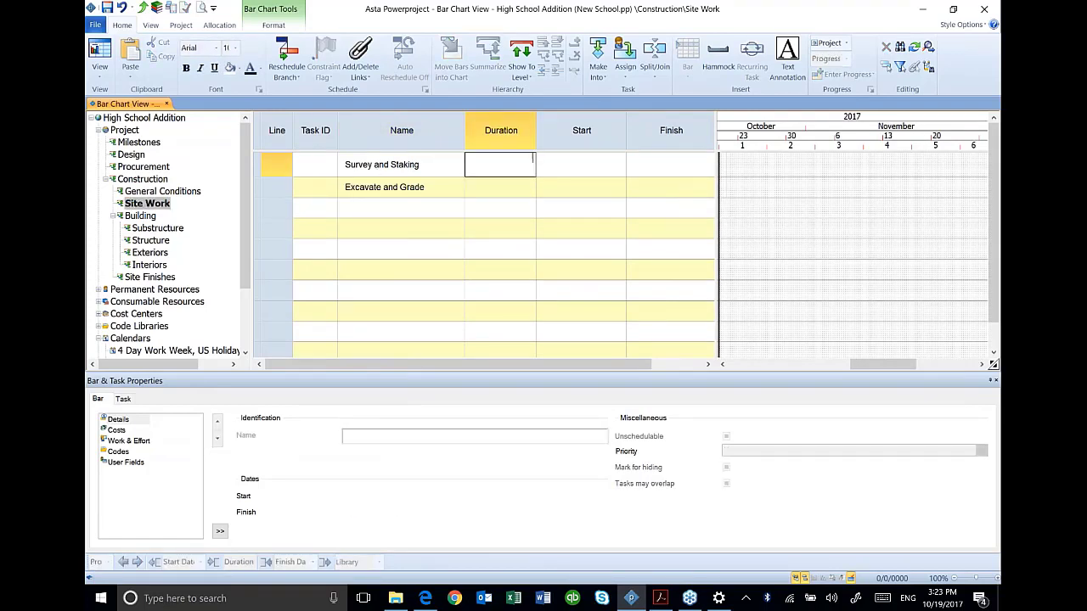
{"action": "type", "text": "2d"}
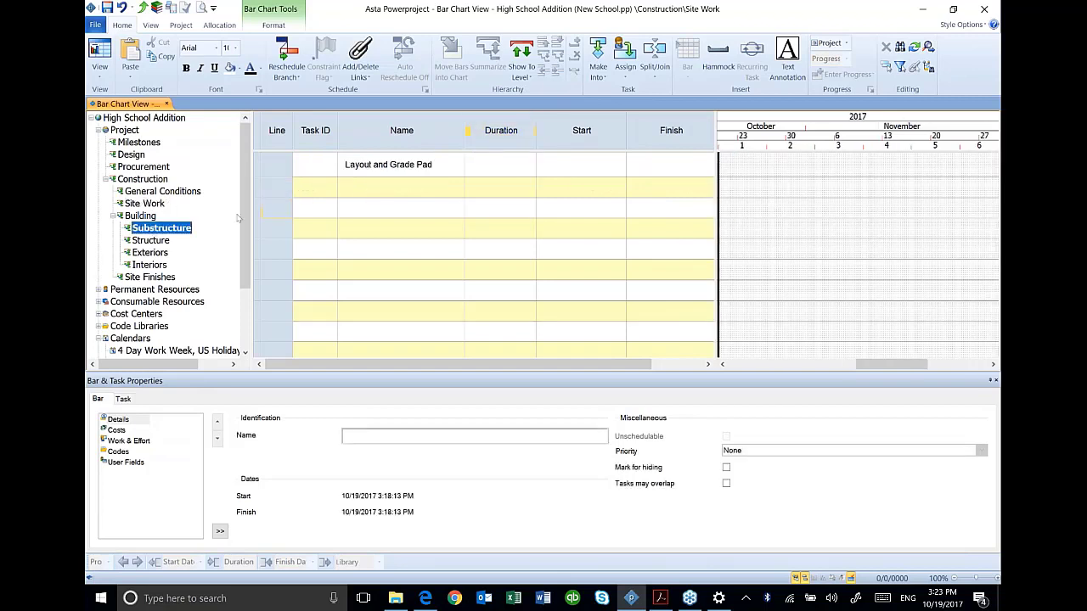
- Add Underground Utilities and Form/Pour Footings below Layout and Grade Pad, then move to Structure
{"action": "left_click", "coordinate": [162, 228]}
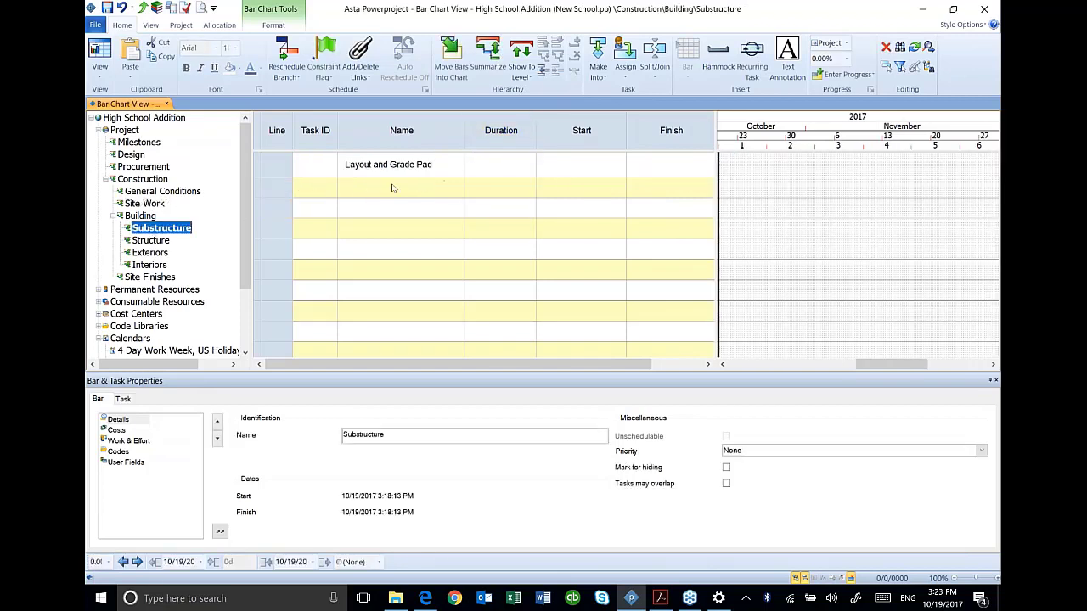
{"action": "type", "text": "U"}
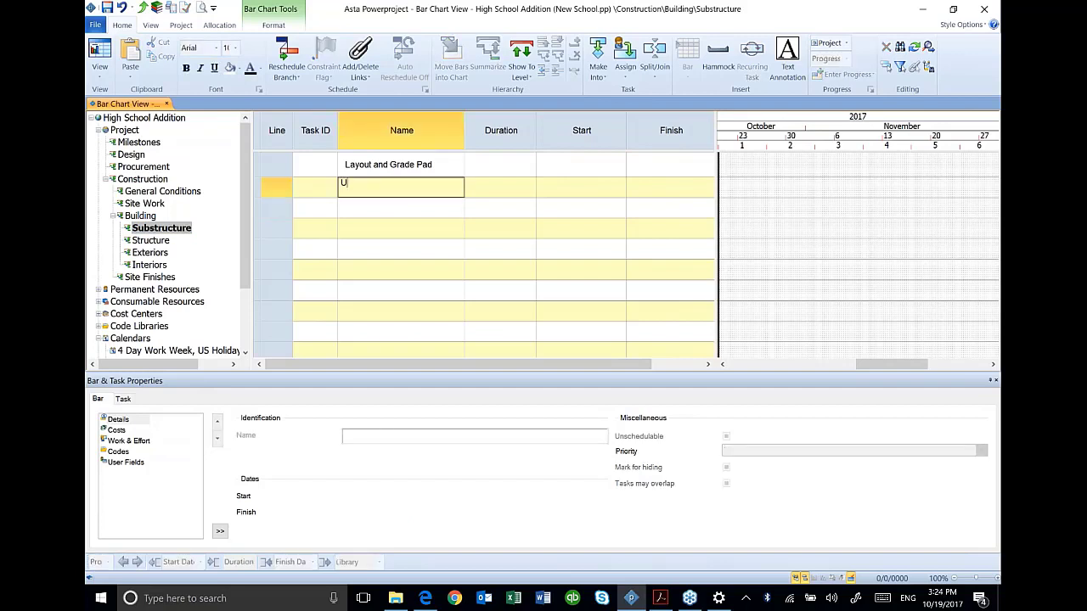
{"action": "type", "text": "nderground Utilities"}
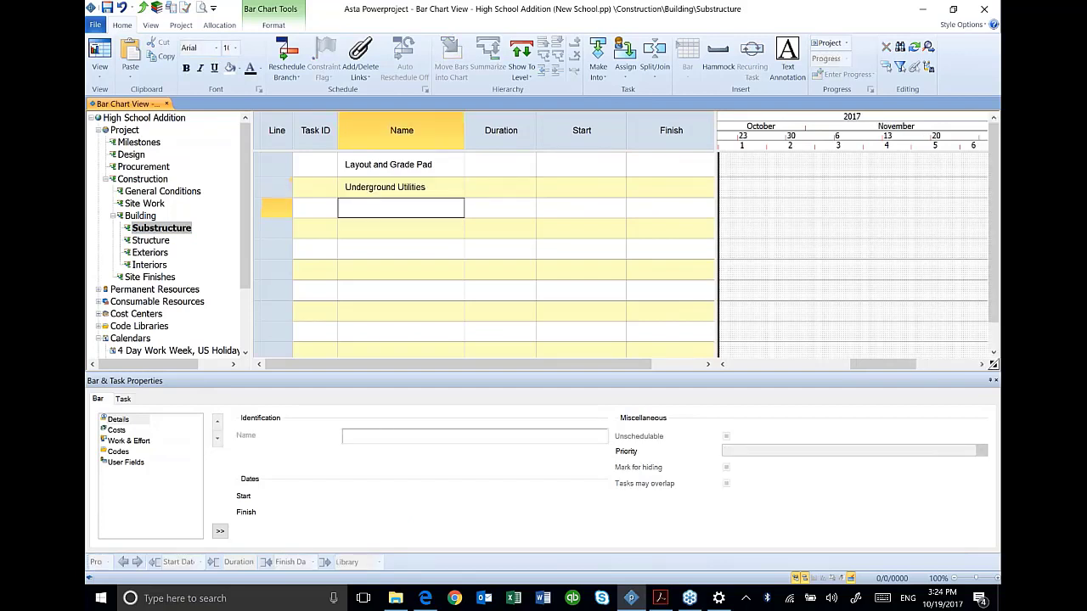
{"action": "type", "text": "Form"}
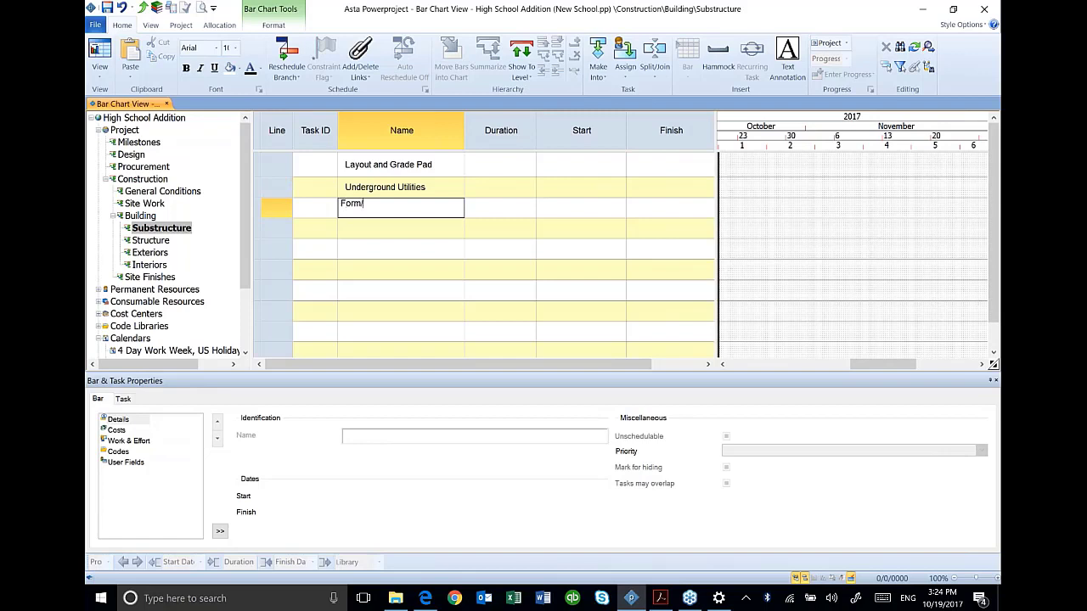
{"action": "type", "text": "/Pour Footings"}
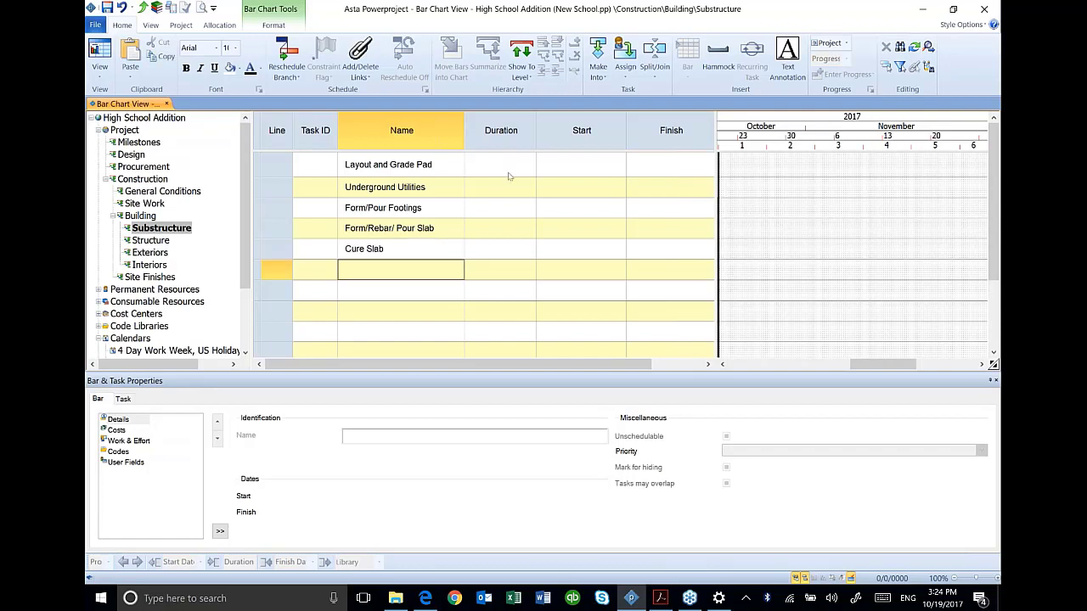
{"action": "left_click", "coordinate": [500, 163]}
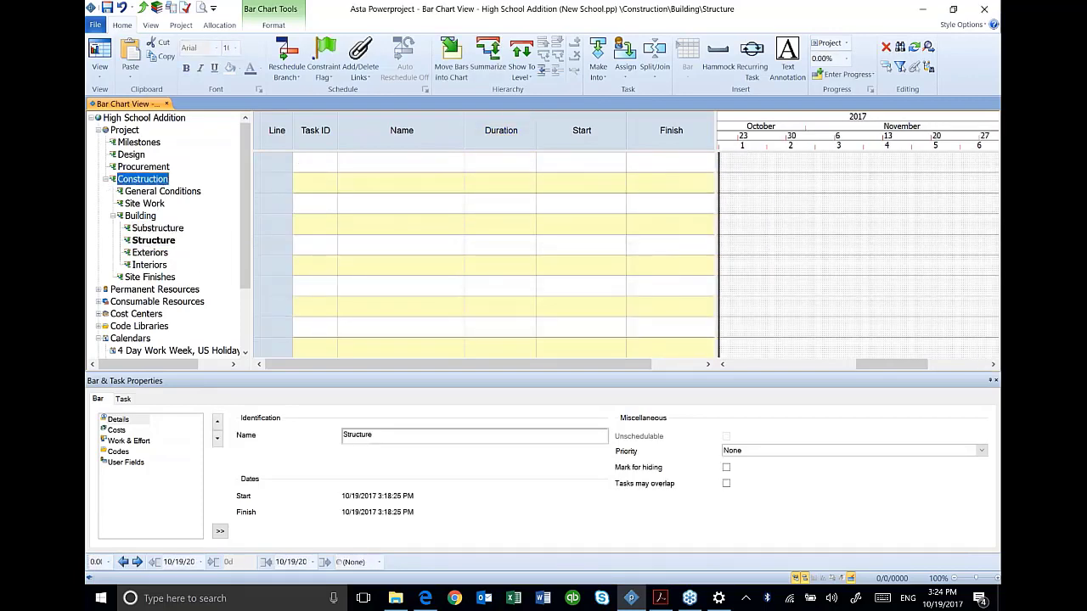
- Check the Milestones and Substructure activities, then return to the Structure section
{"action": "left_click", "coordinate": [143, 143]}
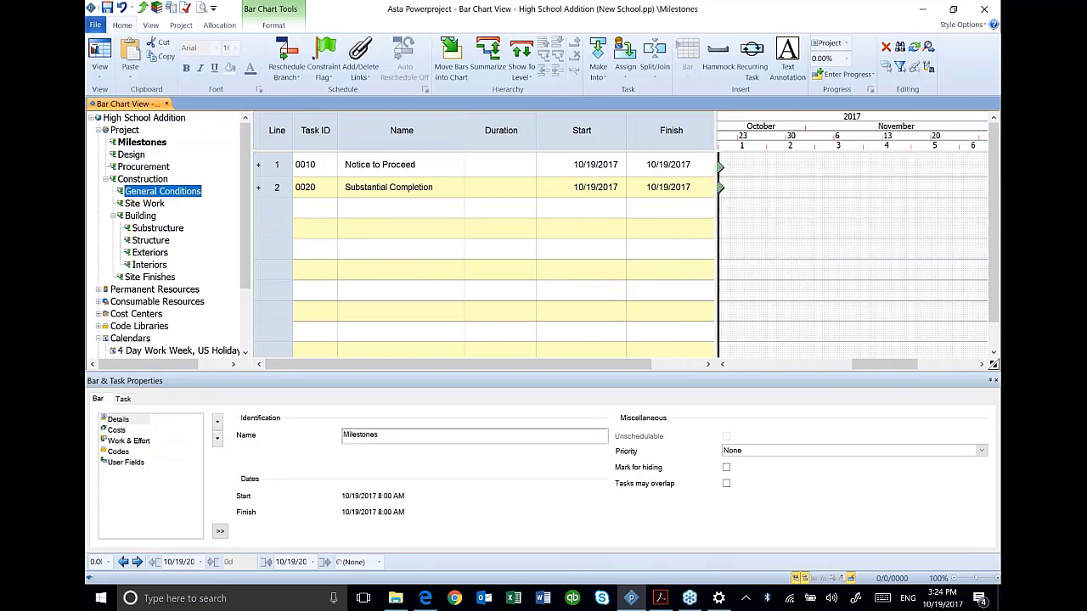
{"action": "left_click", "coordinate": [162, 228]}
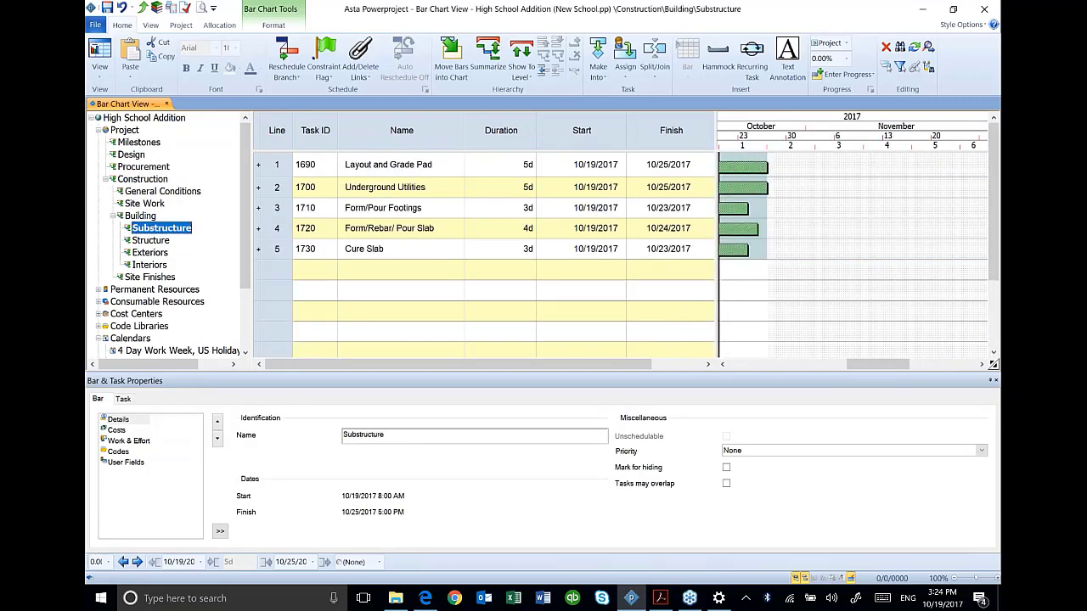
{"action": "left_click", "coordinate": [152, 241]}
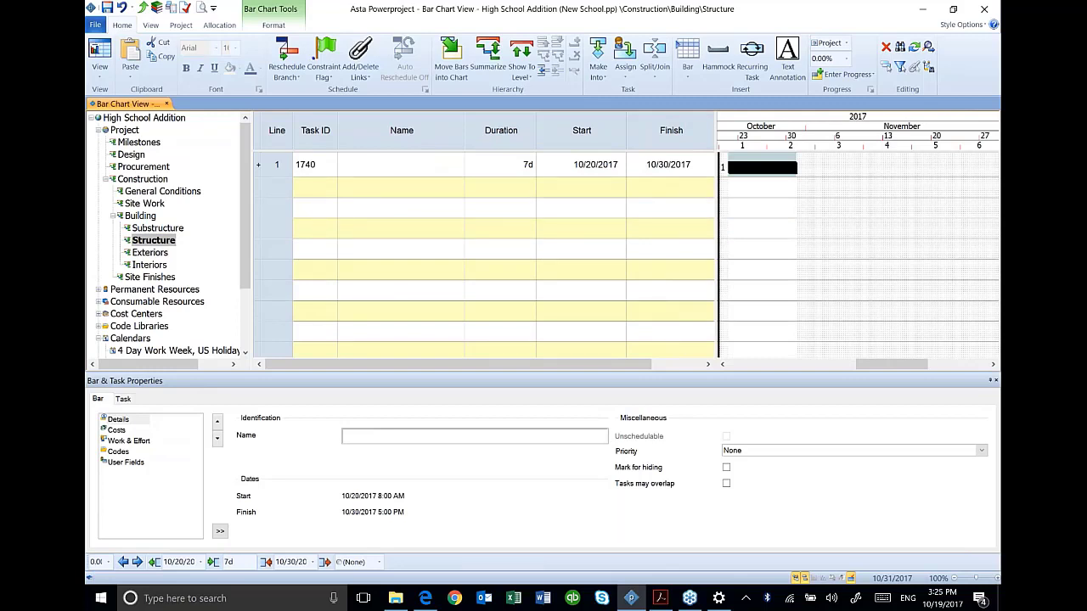
- Shorten the first Structure task to 5 days and name tasks Structural Steel and Exterior Framing
{"action": "left_click_drag", "start_coordinate": [785, 168], "coordinate": [751, 179]}
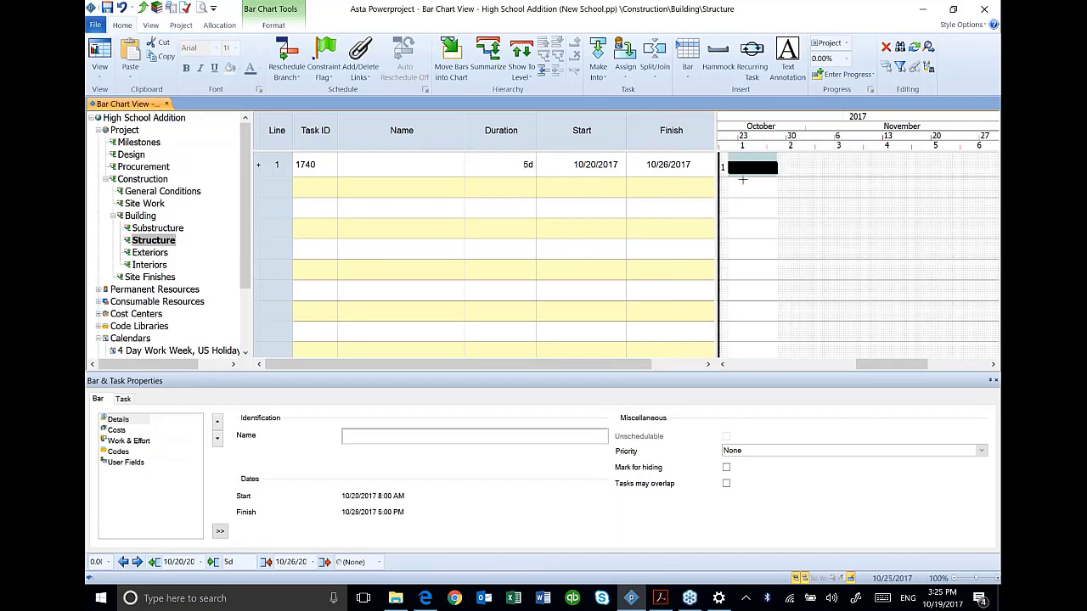
{"action": "left_click", "coordinate": [401, 163]}
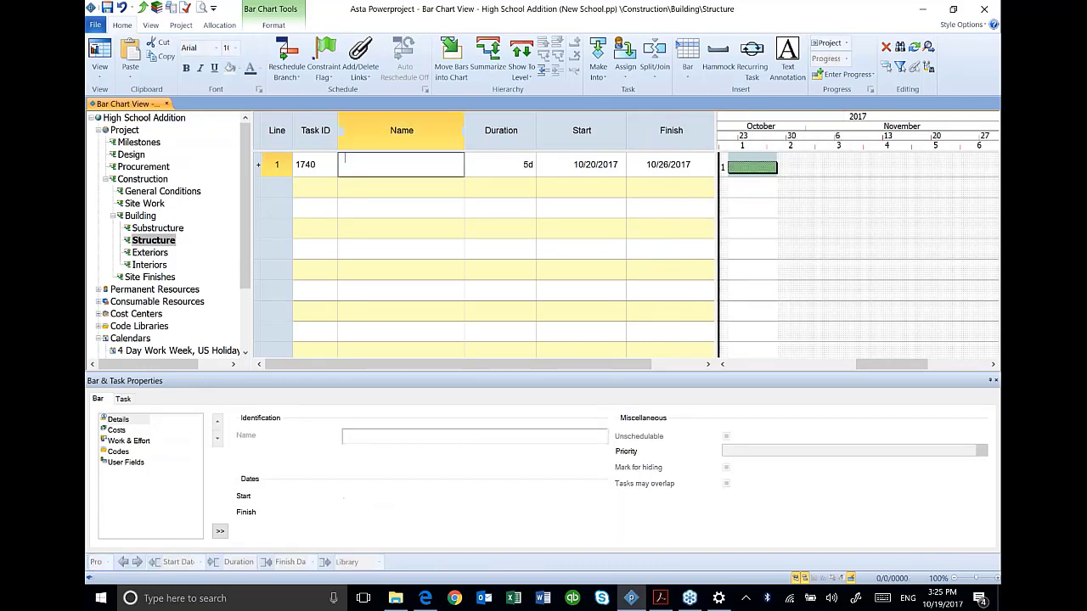
{"action": "type", "text": "Structural Steel"}
{"action": "left_click", "coordinate": [401, 186]}
{"action": "type", "text": "Roof Joists & Deck"}
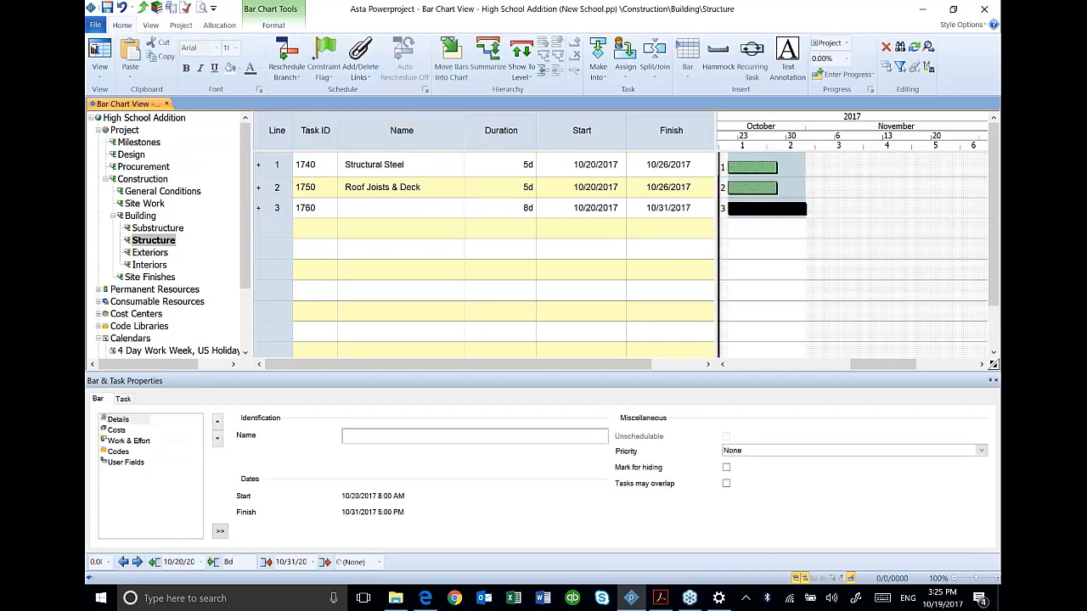
{"action": "left_click", "coordinate": [401, 207]}
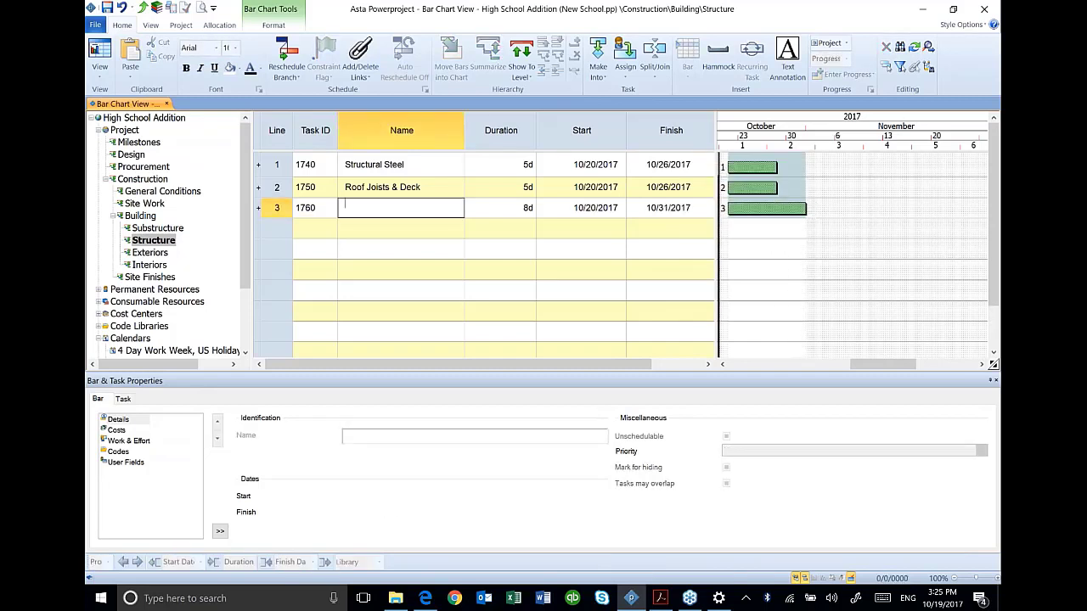
{"action": "type", "text": "Exterior Framing"}
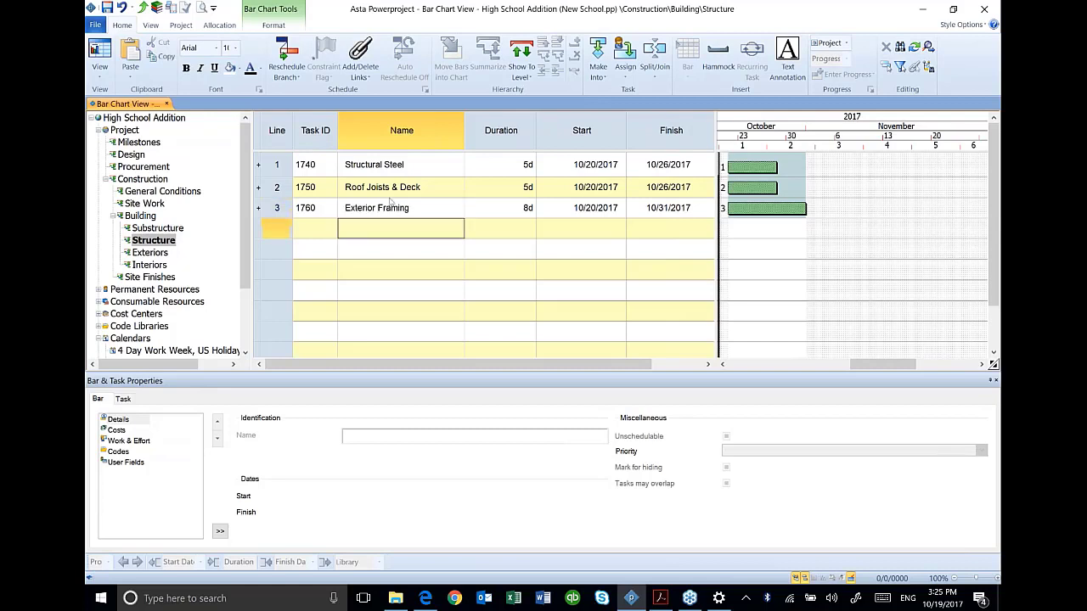
{"action": "mouse_move", "coordinate": [628, 262]}
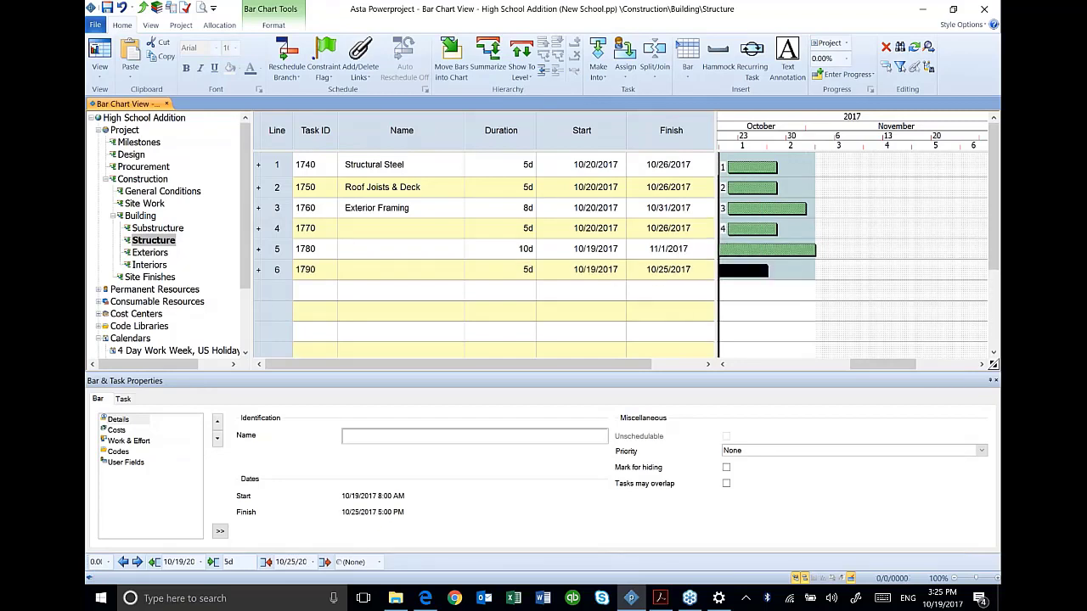
- Name rows 4–6 Door/Window Frame, Lath & Plaster Ext Walls and Roof Membrane, then select Exterior Framing
{"action": "double_click", "coordinate": [397, 228]}
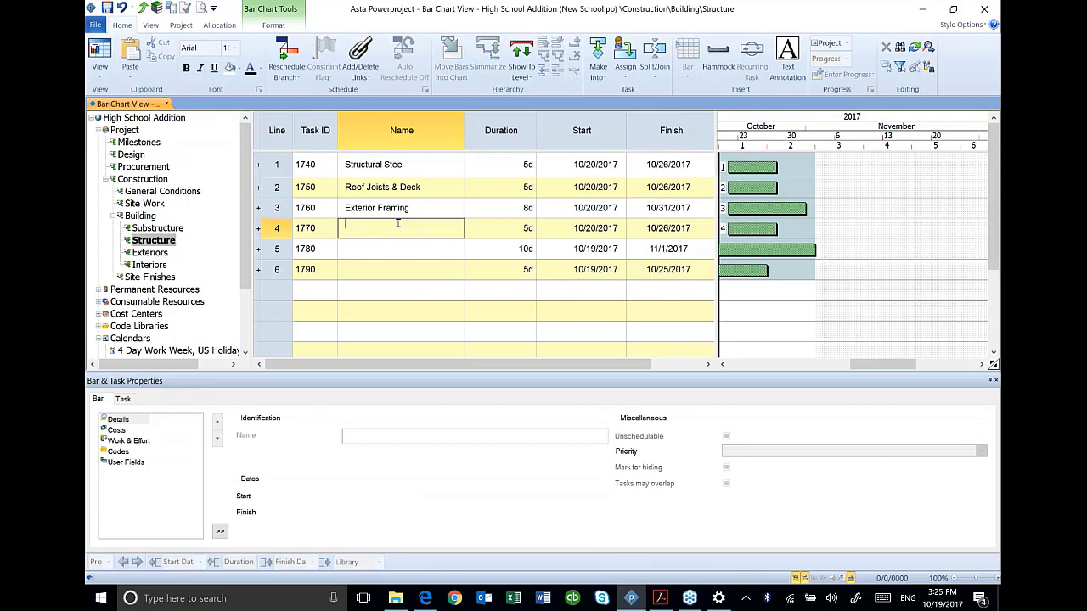
{"action": "type", "text": "Door"}
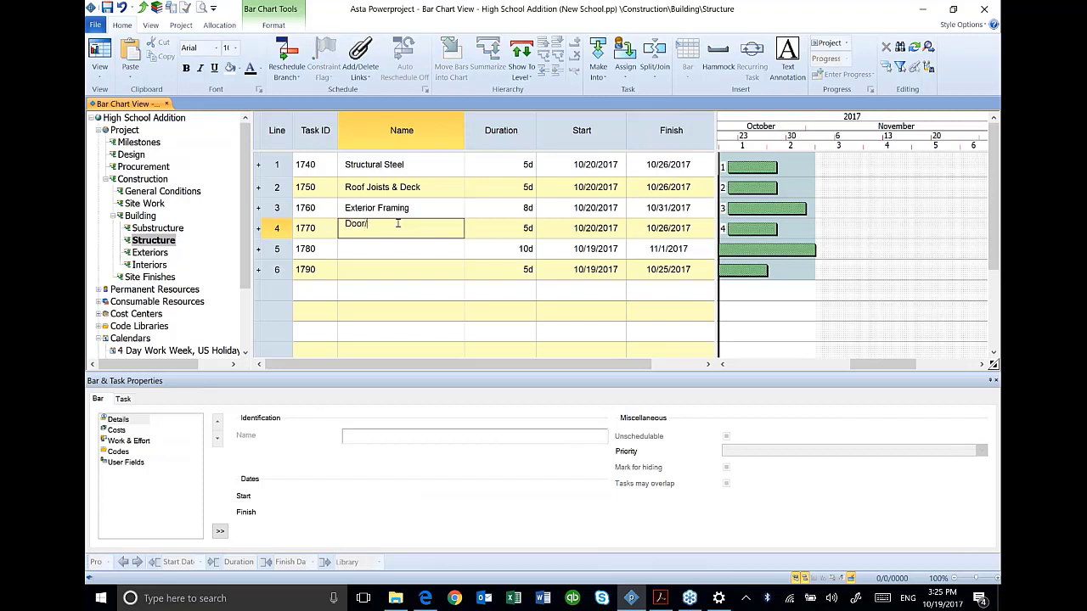
{"action": "type", "text": "/Window F"}
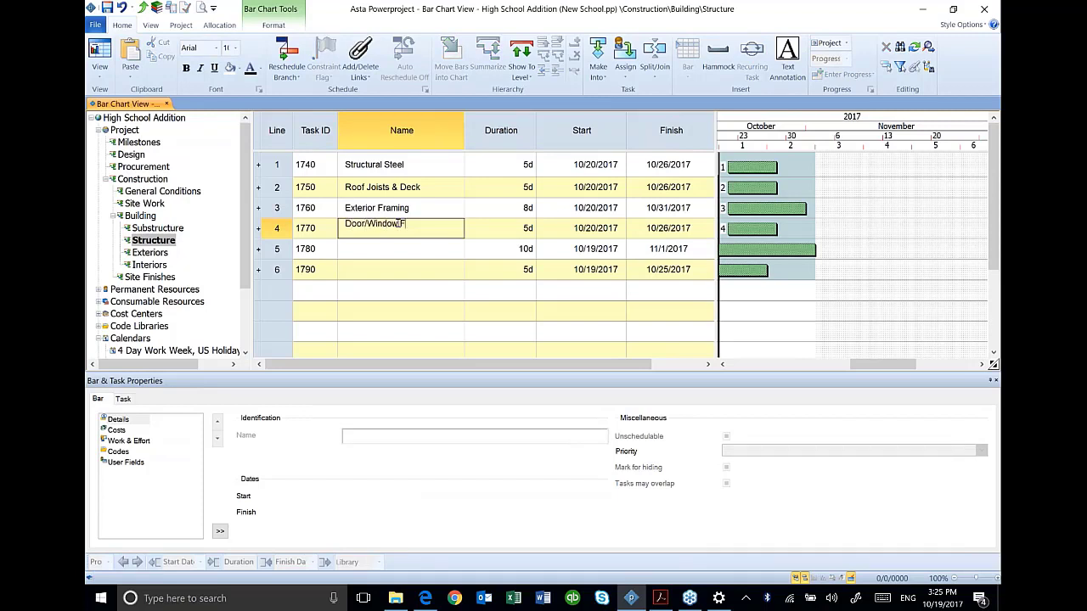
{"action": "type", "text": "Lath & Plaster Ext Walls"}
{"action": "left_click", "coordinate": [401, 268]}
{"action": "type", "text": "Roof"}
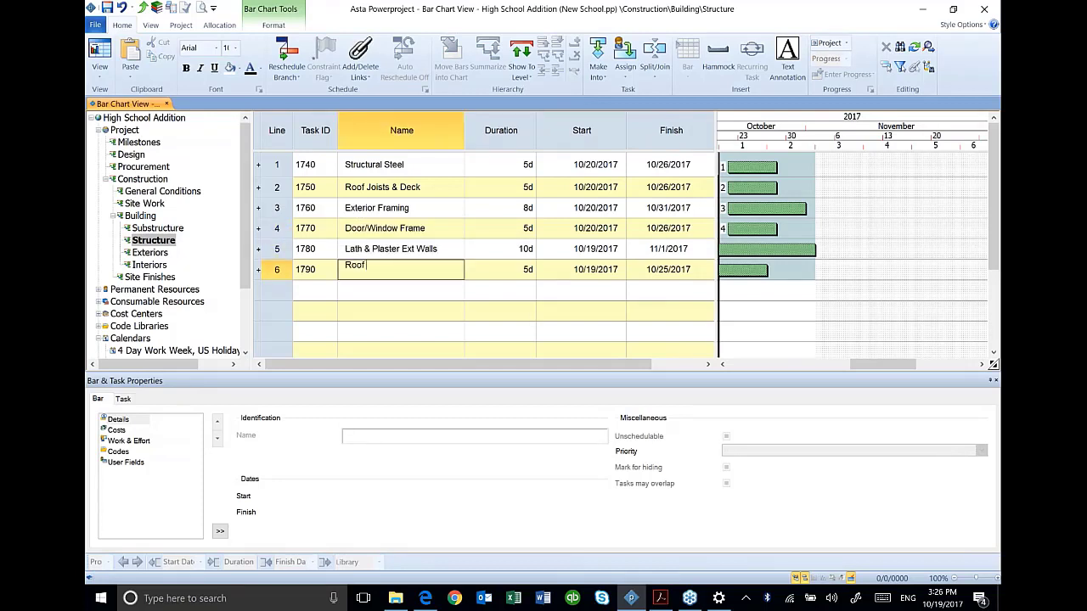
{"action": "type", "text": "Member"}
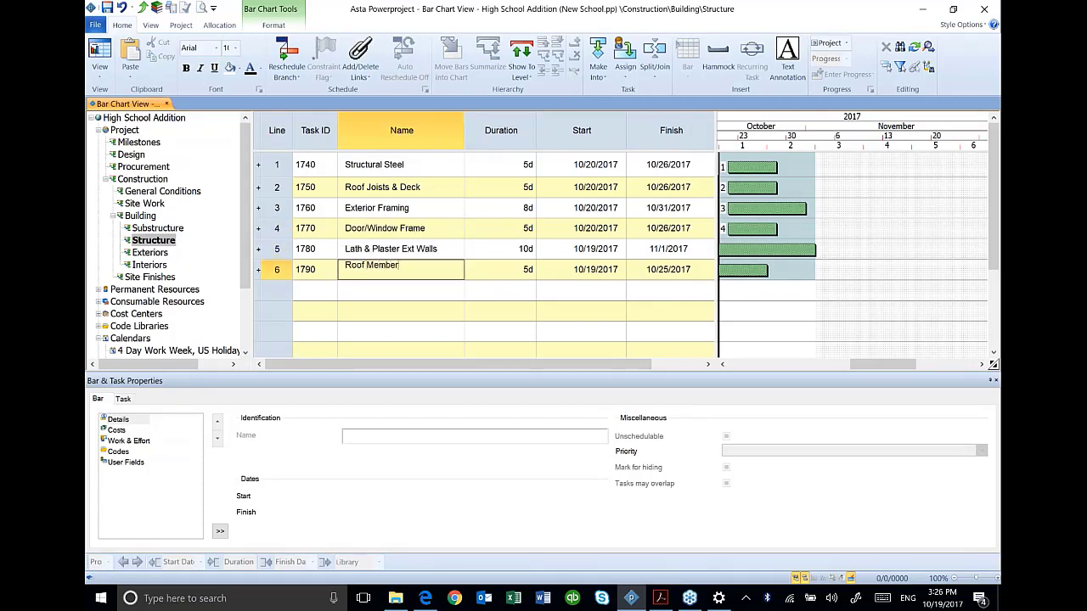
{"action": "type", "text": "ane"}
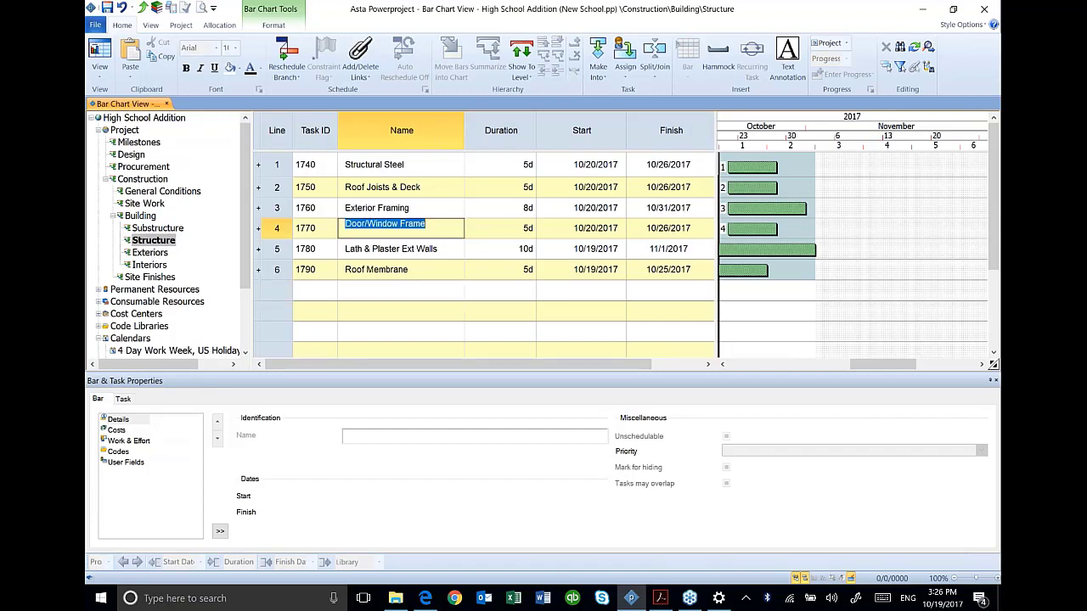
{"action": "left_click", "coordinate": [377, 207]}
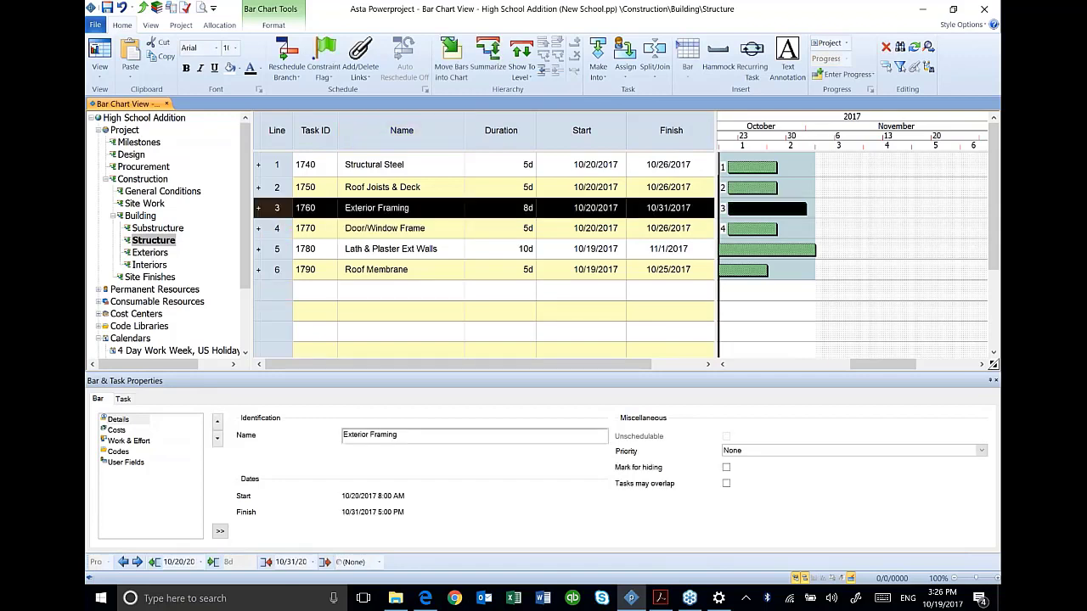